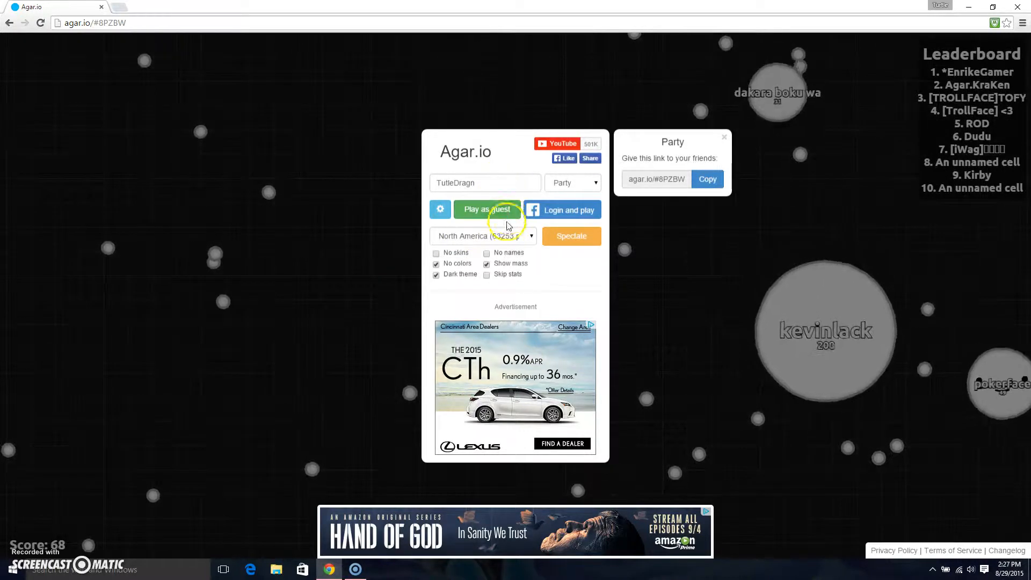
# - Join a round as guest player TutleDragn
pyautogui.click(487, 208)
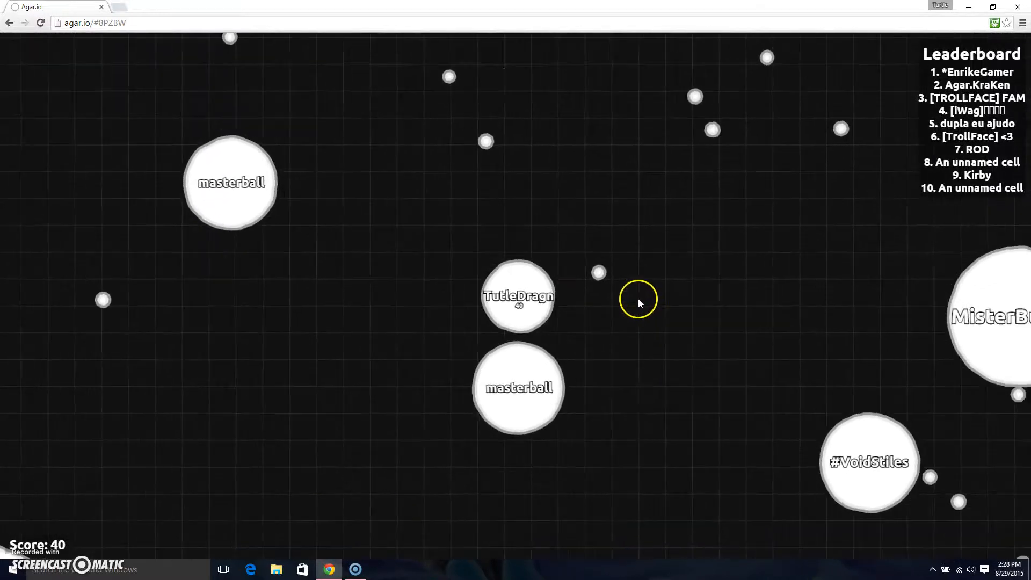
pyautogui.moveTo(780, 204)
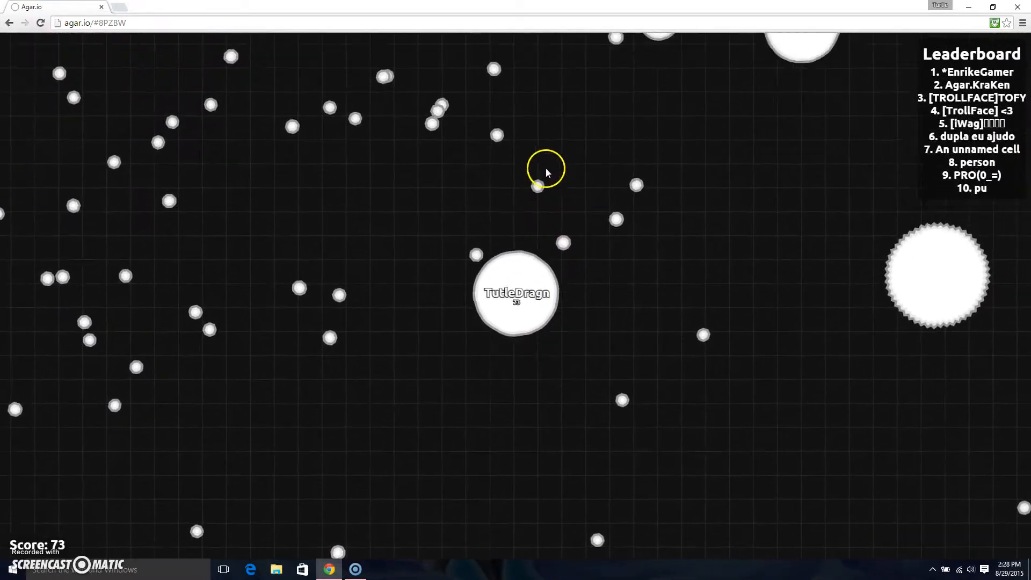
pyautogui.moveTo(327, 314)
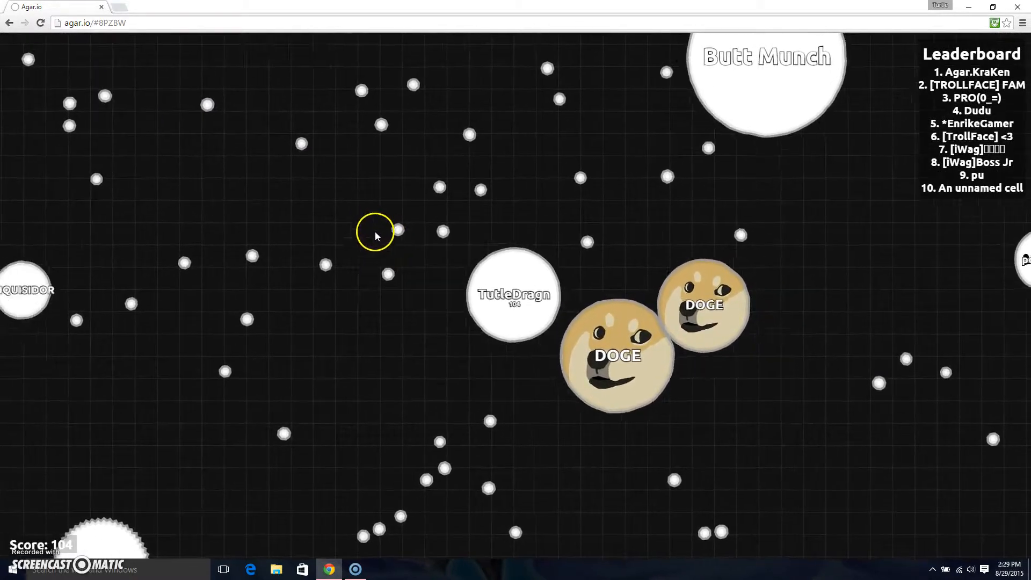
pyautogui.moveTo(489, 170)
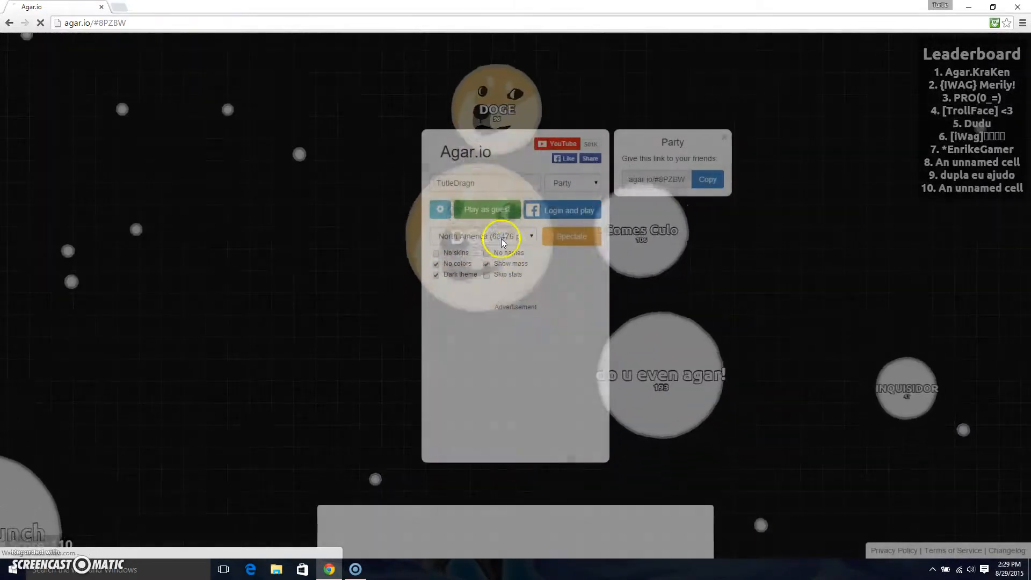
# - Respawn, grow TutleDragn to 213, then continue past the Match Results panel
pyautogui.click(486, 210)
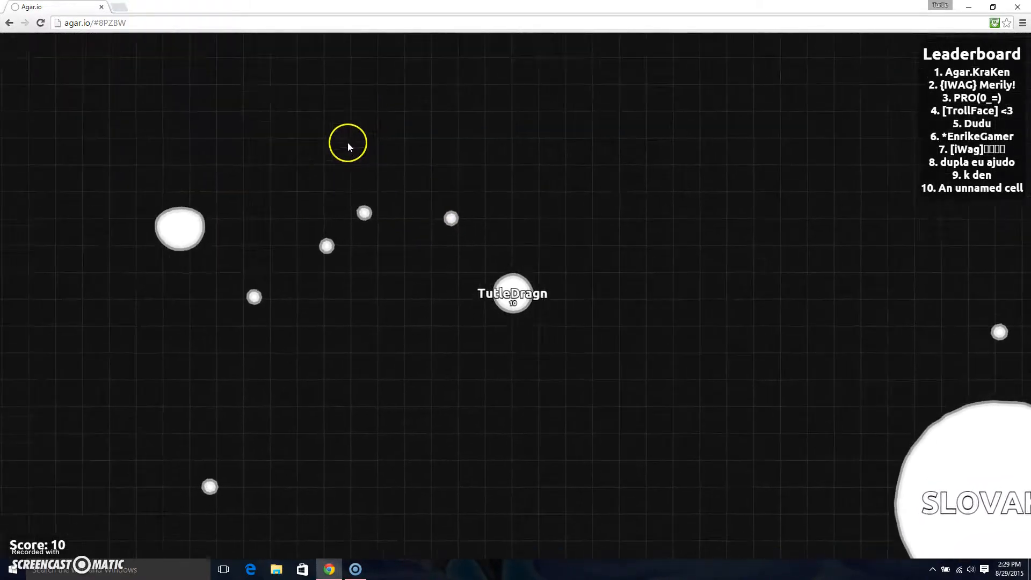
pyautogui.moveTo(328, 332)
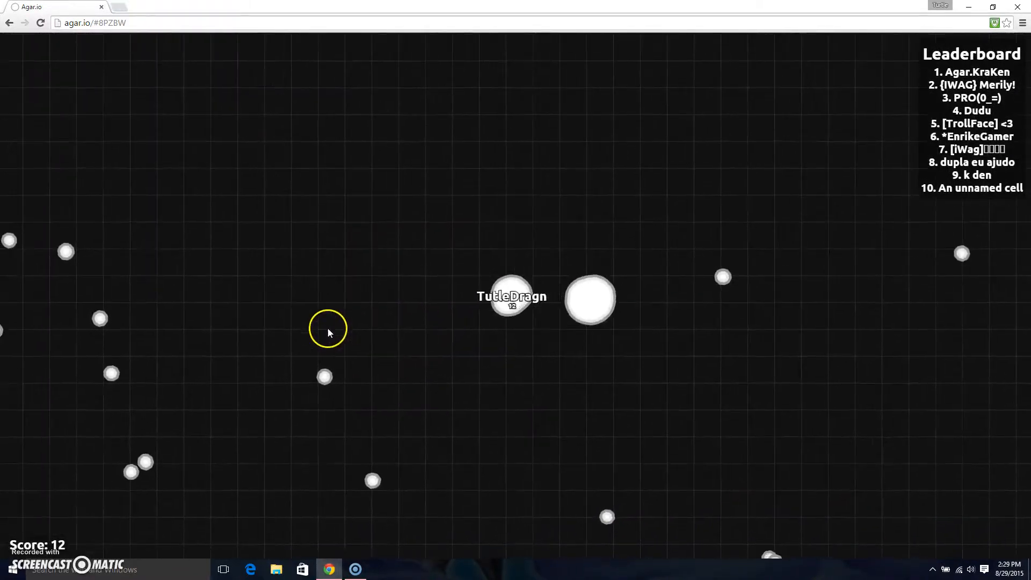
pyautogui.moveTo(477, 237)
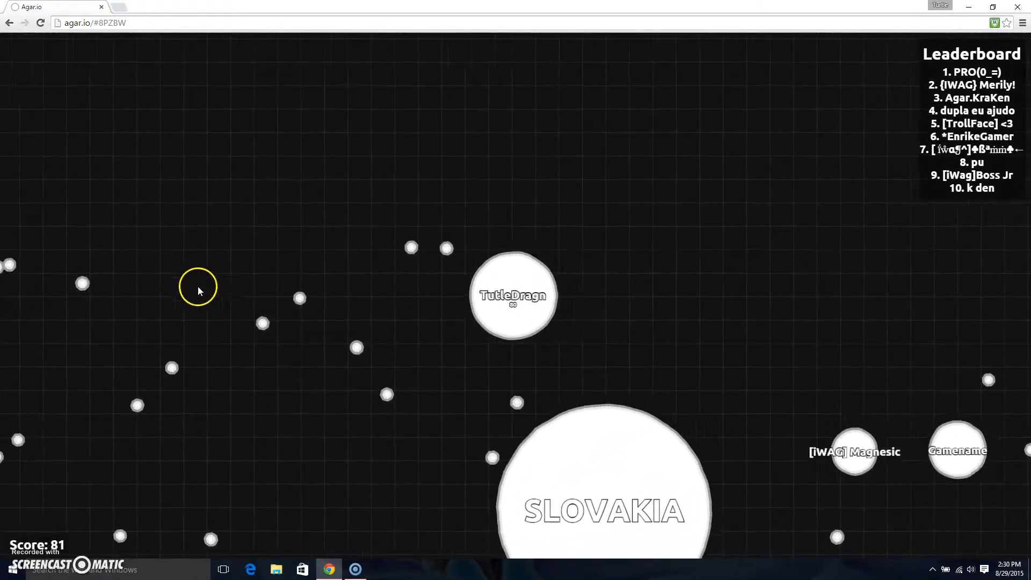
pyautogui.moveTo(320, 396)
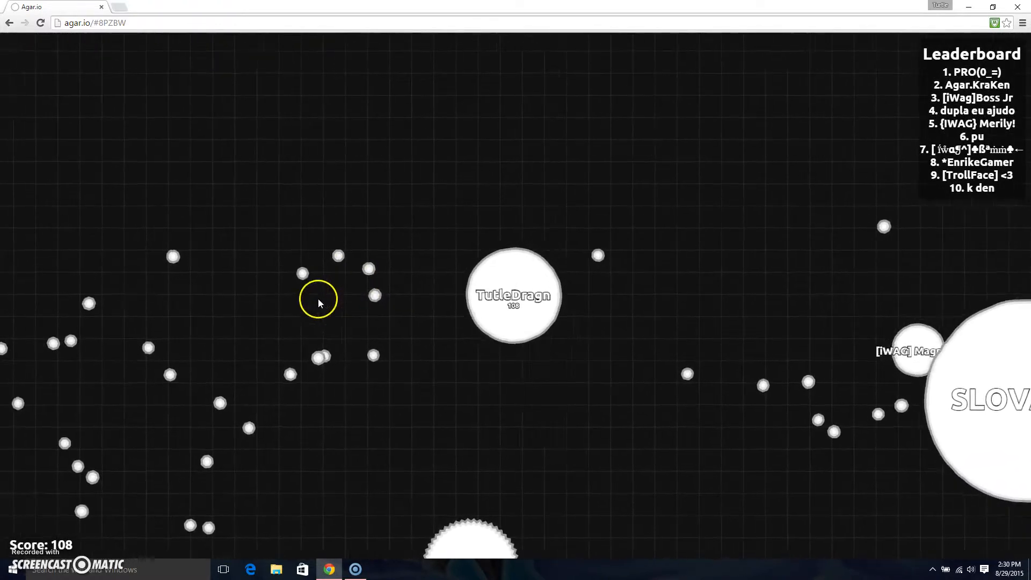
pyautogui.moveTo(369, 397)
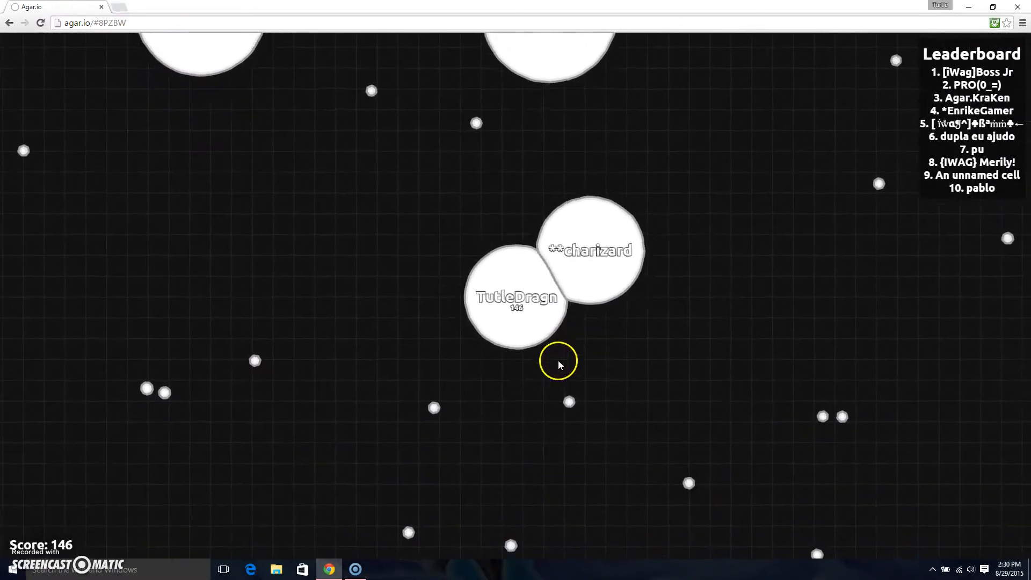
pyautogui.moveTo(343, 275)
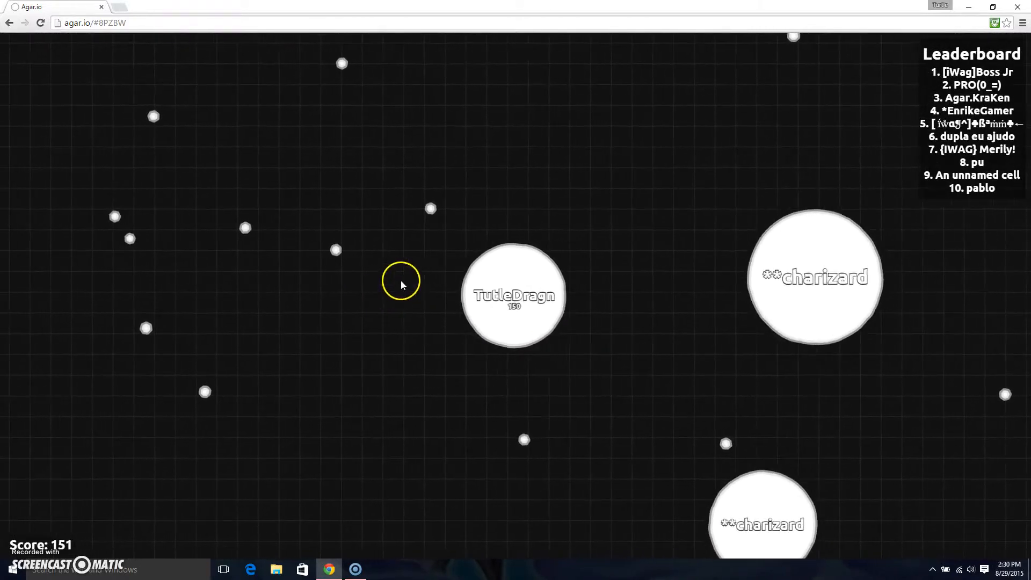
pyautogui.moveTo(285, 297)
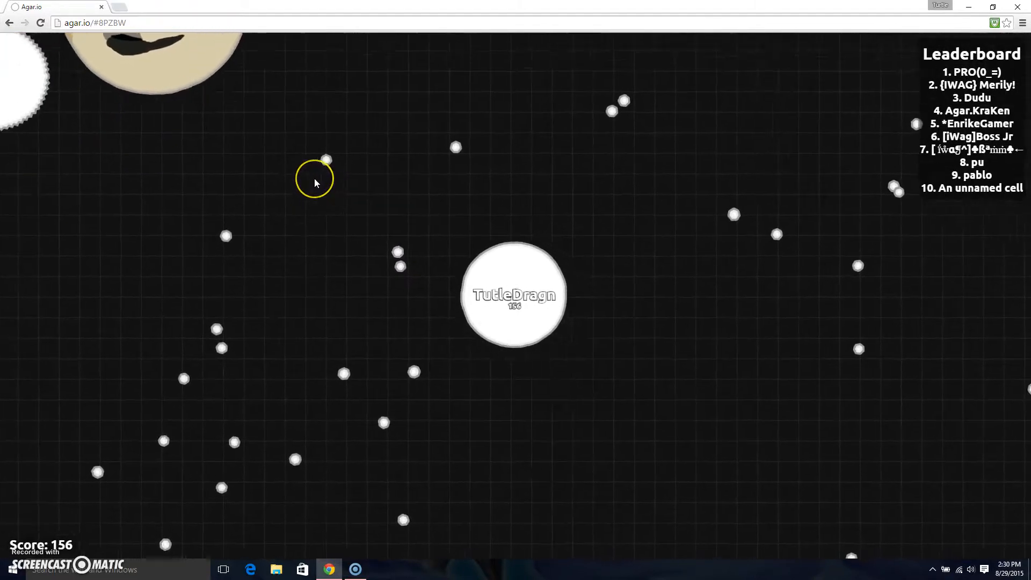
pyautogui.moveTo(483, 462)
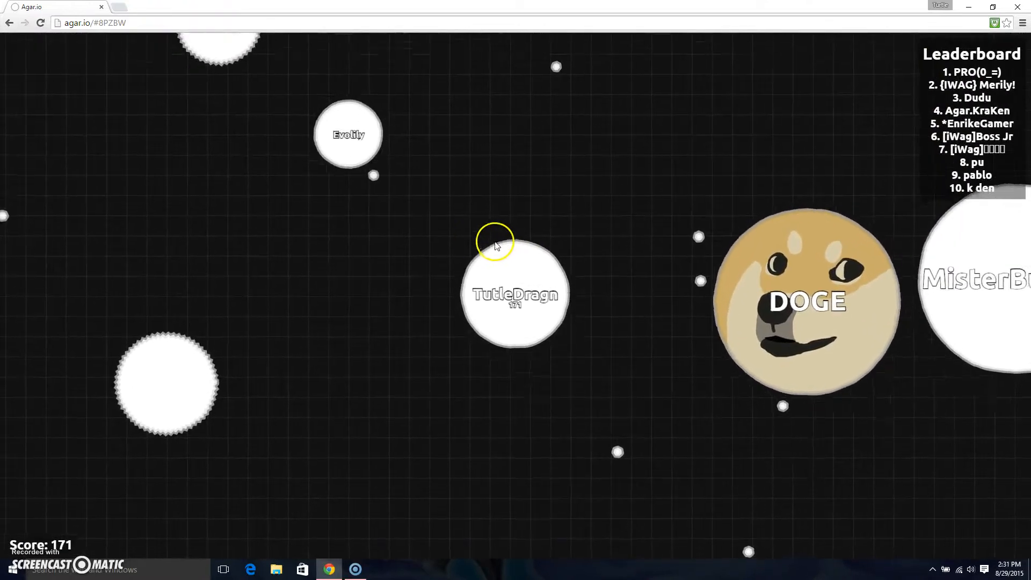
pyautogui.moveTo(667, 138)
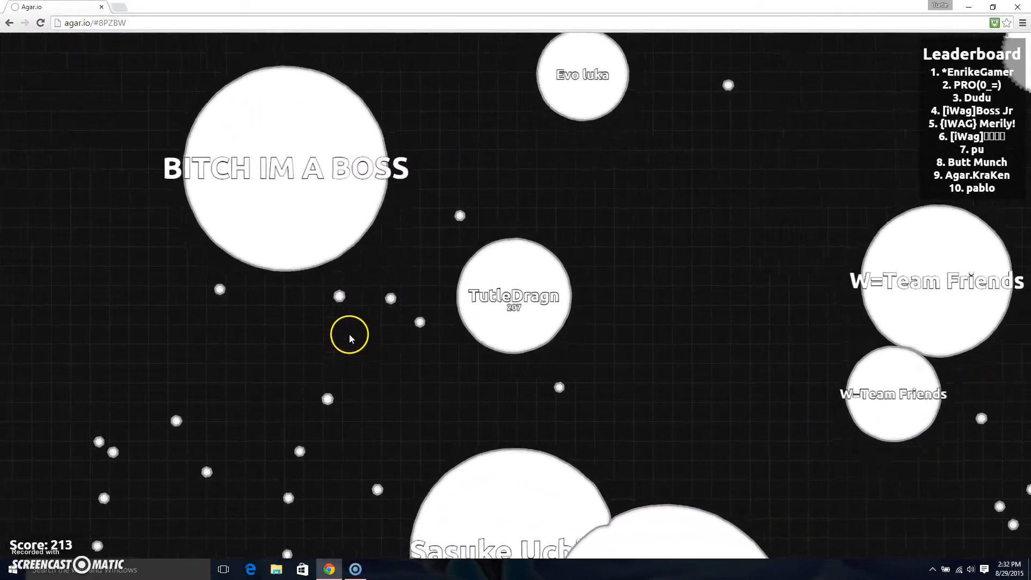
pyautogui.moveTo(433, 162)
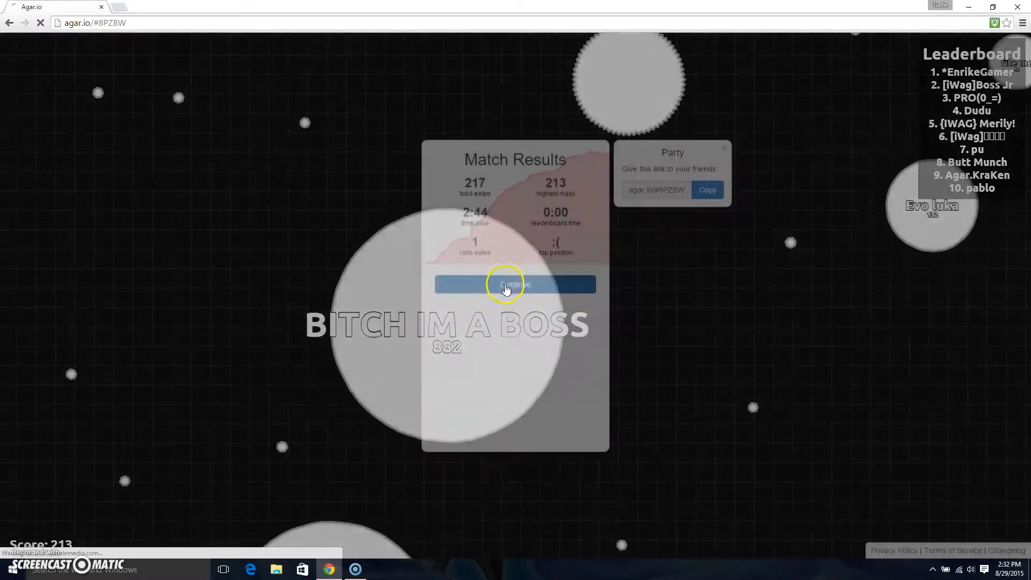
pyautogui.click(515, 284)
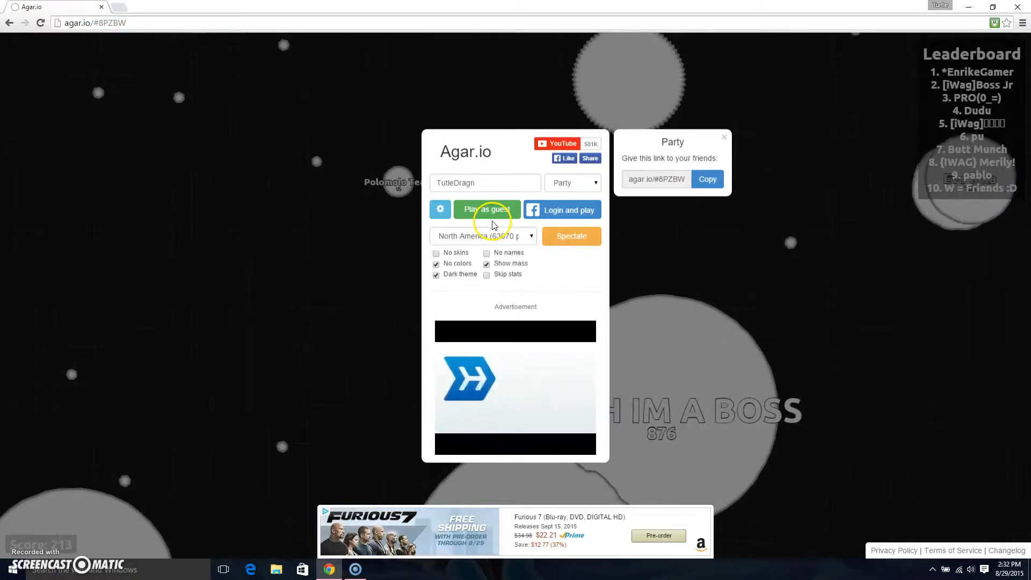
# - Rejoin a new round as guest player TutleDragn
pyautogui.click(486, 209)
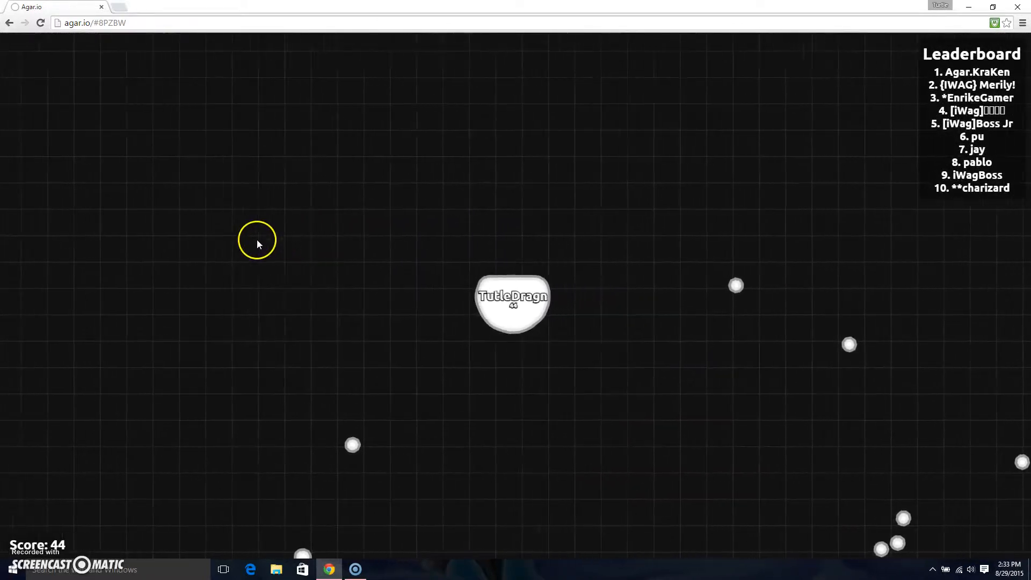
pyautogui.moveTo(249, 235)
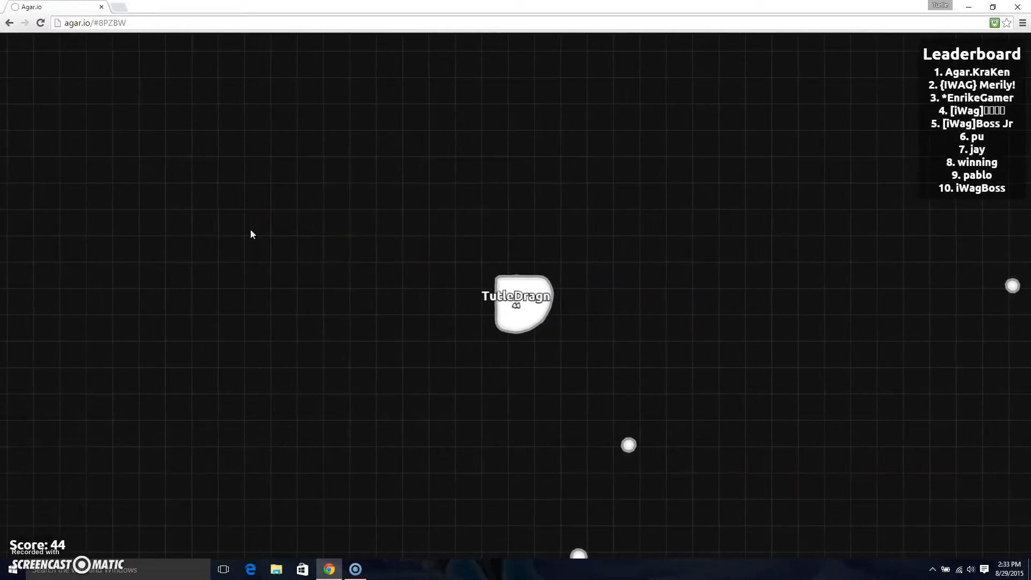
# - Open the game canvas's right-click image menu, then dismiss it to resume playing
pyautogui.rightClick(251, 234)
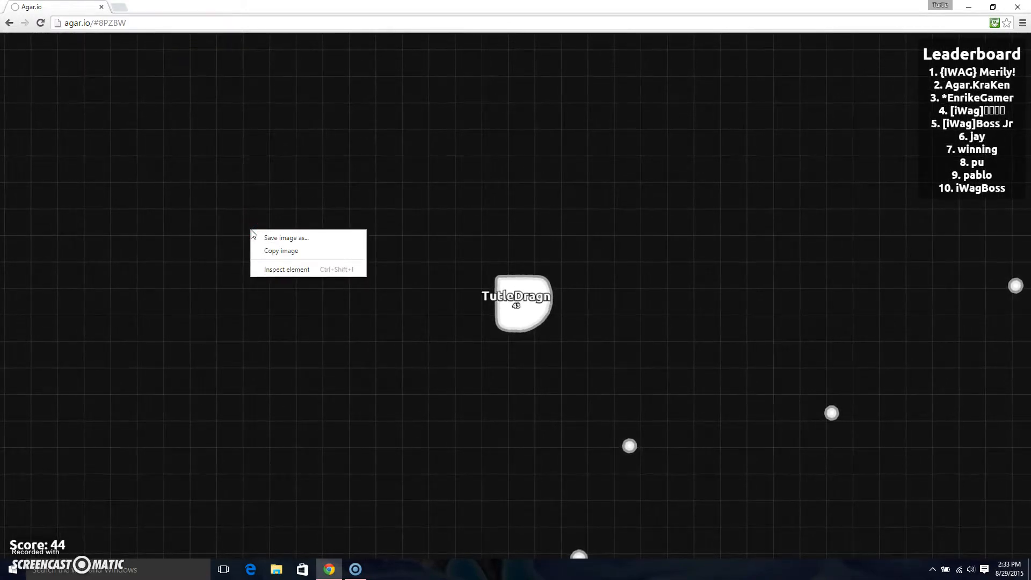
pyautogui.click(363, 189)
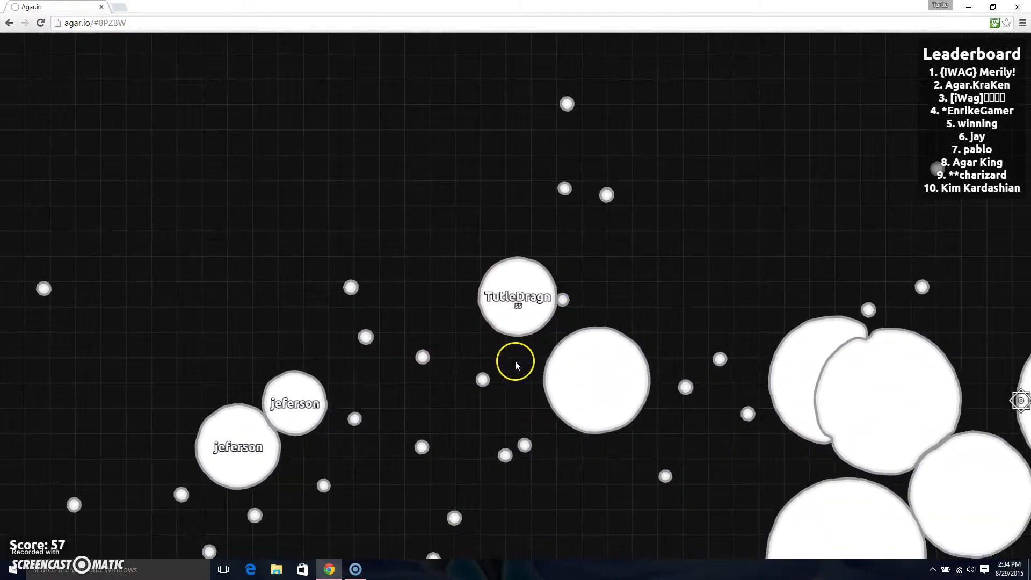
pyautogui.moveTo(298, 264)
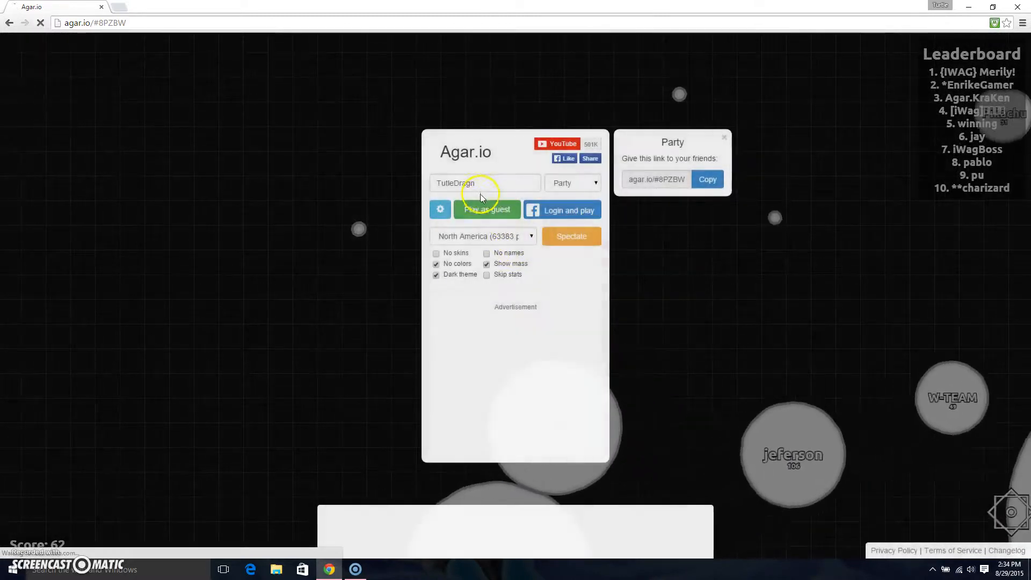
# - Start another guest round as TutleDragn after being eaten at 62
pyautogui.click(487, 209)
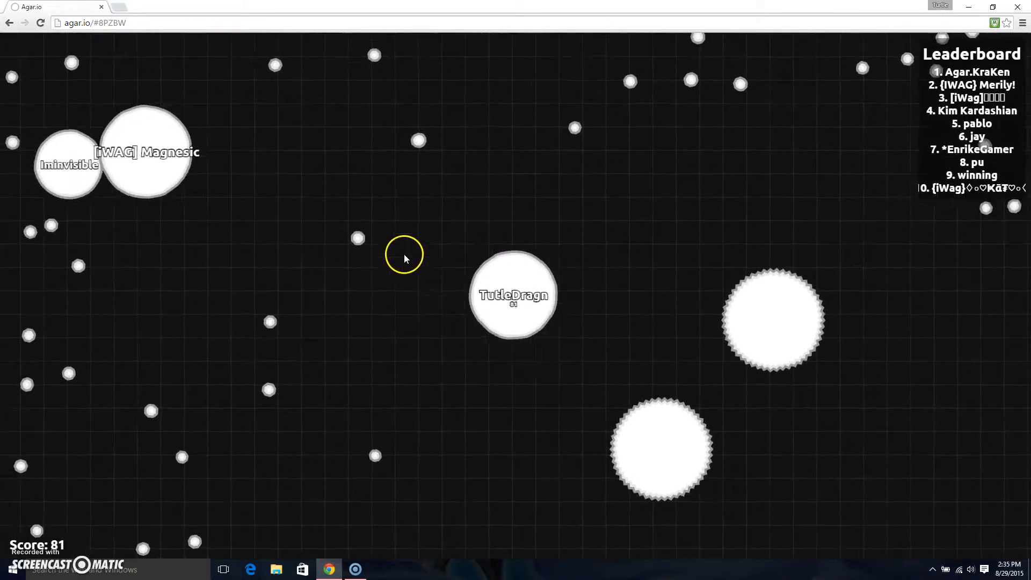
pyautogui.moveTo(429, 390)
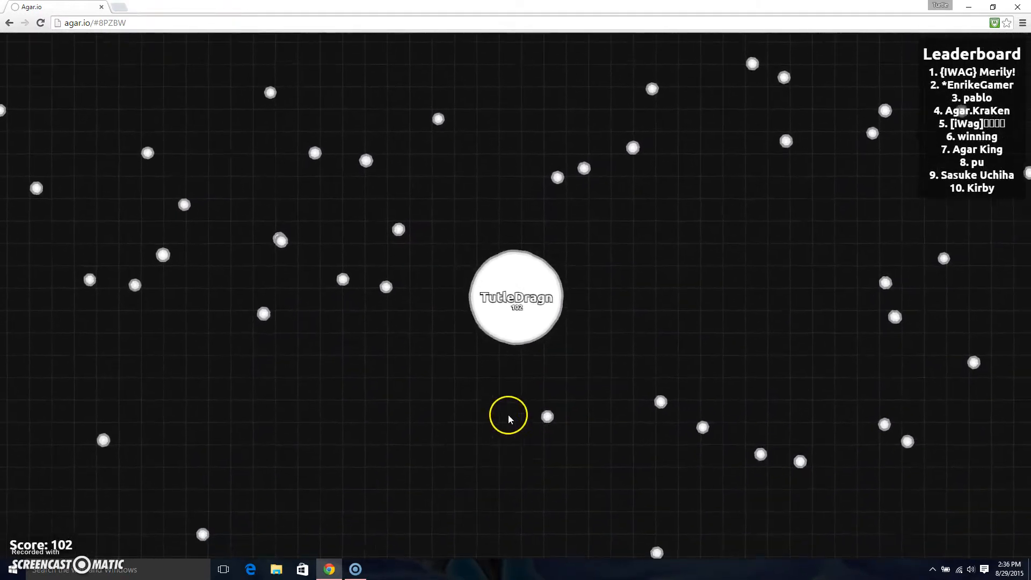
pyautogui.moveTo(673, 367)
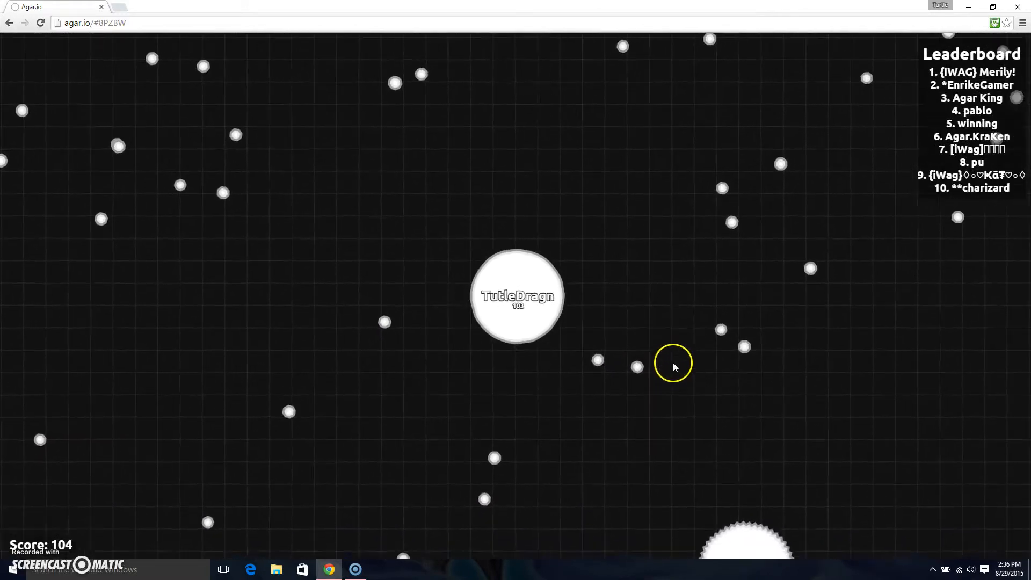